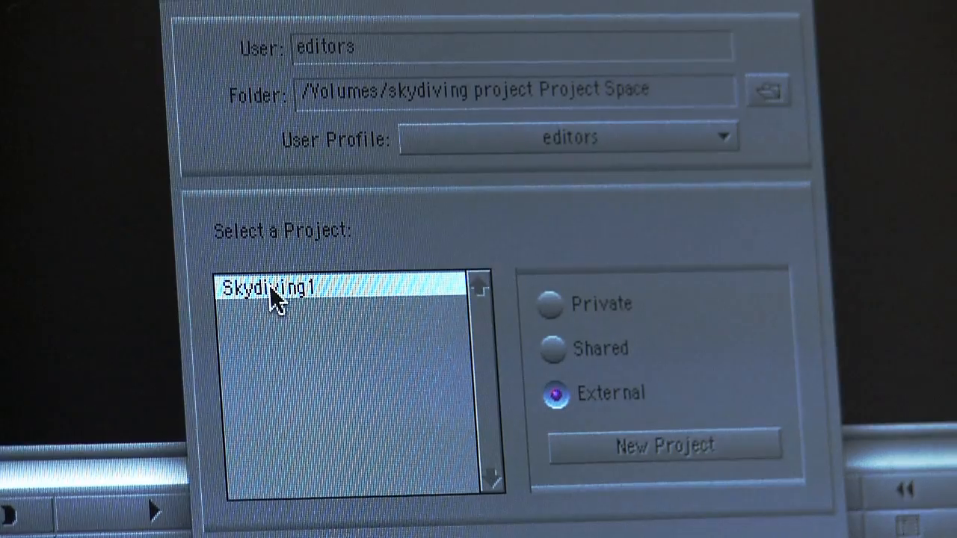
- Open the Skydiving1 project from the Select Project list
double_click(269, 288)
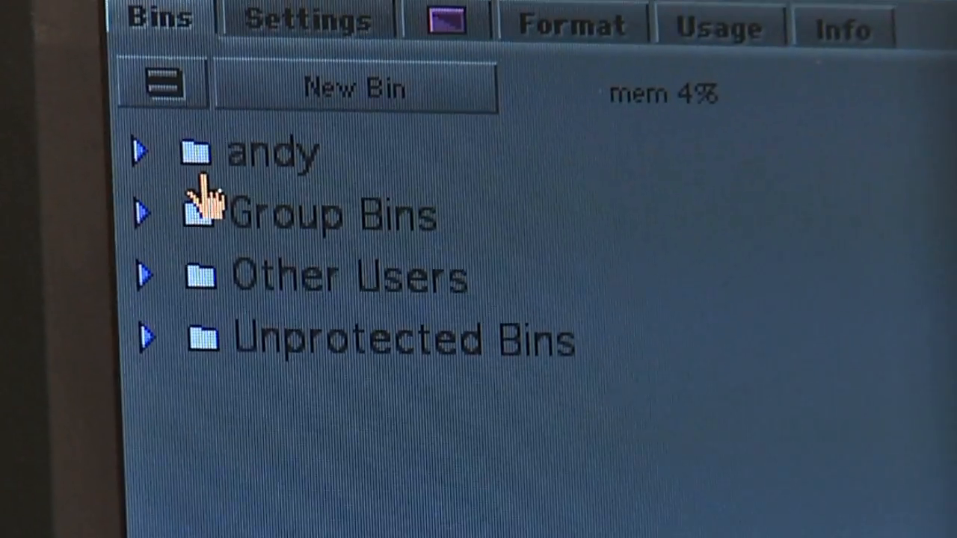
- Expand Other Users and mark's folder to show First Clips and Rough Cut bins
left_click(147, 274)
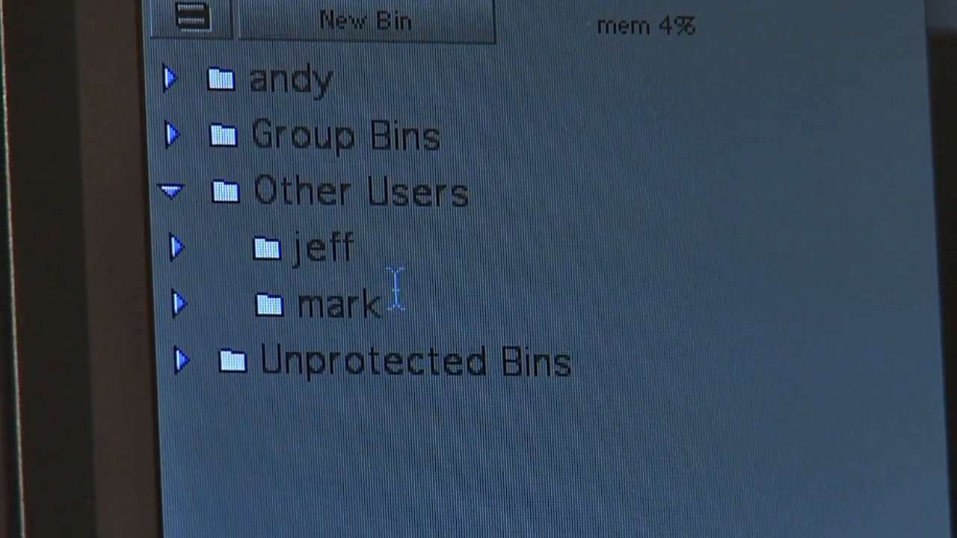
left_click(179, 305)
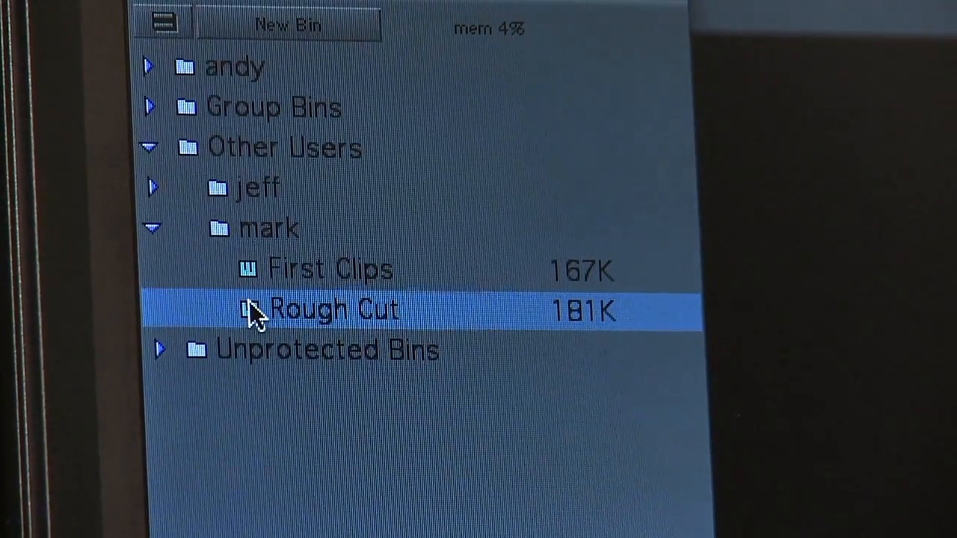
- Open mark's Rough Cut bin and accept the 'Bin is locked' alert
double_click(333, 310)
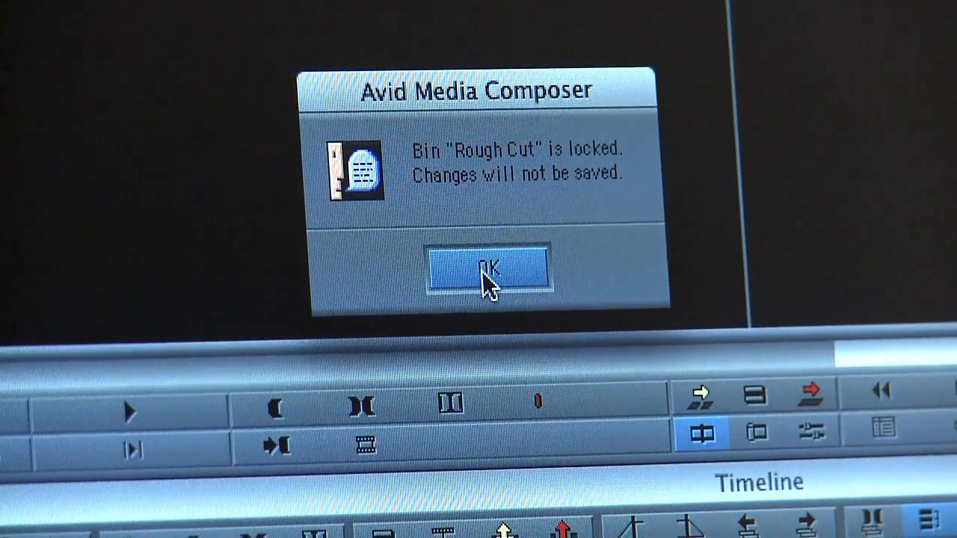
left_click(487, 269)
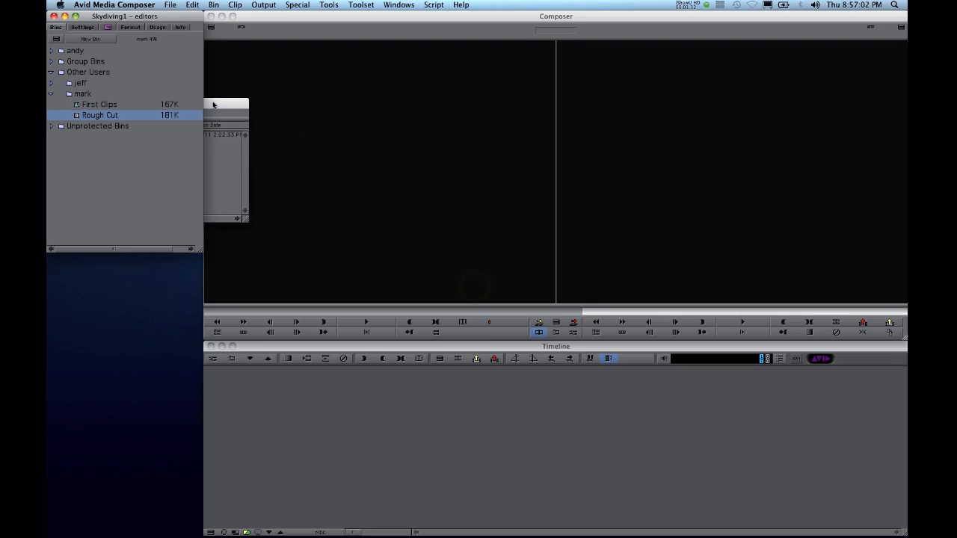
double_click(99, 115)
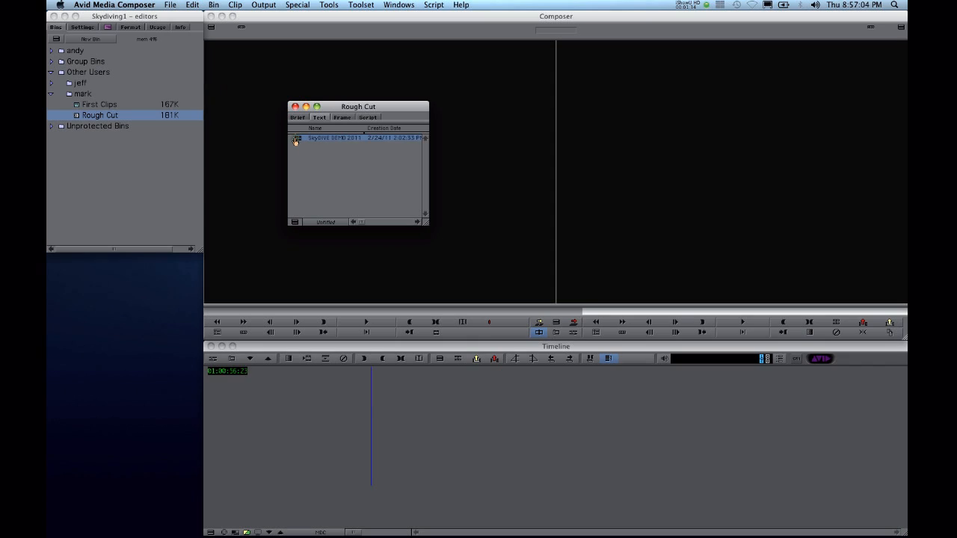
- Load SkyDIVE DEMO 2011 into the timeline and play from around 01:01:45
double_click(335, 137)
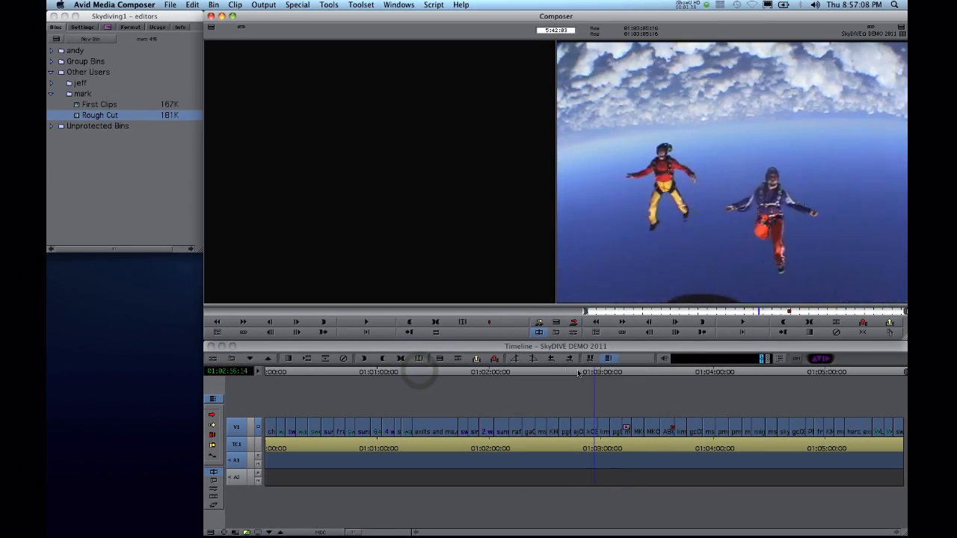
left_click(462, 371)
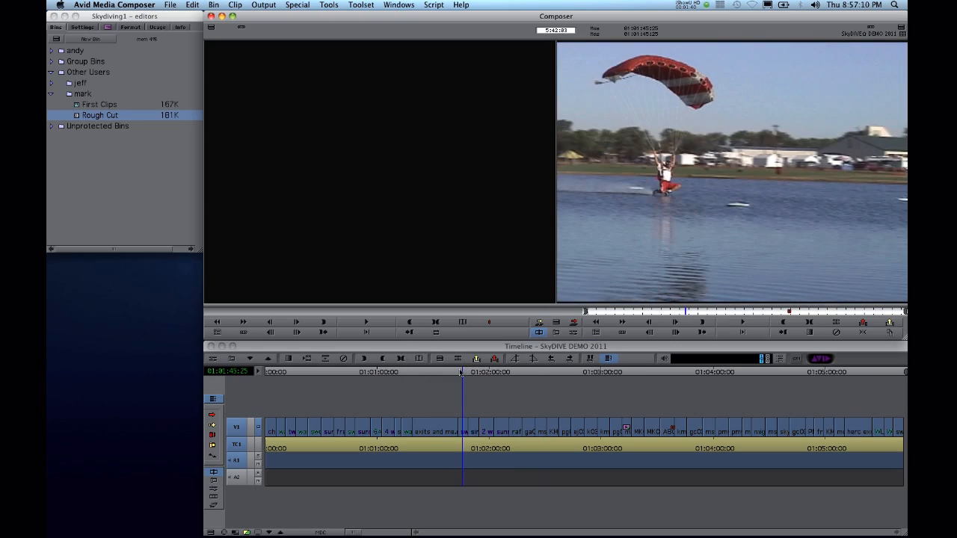